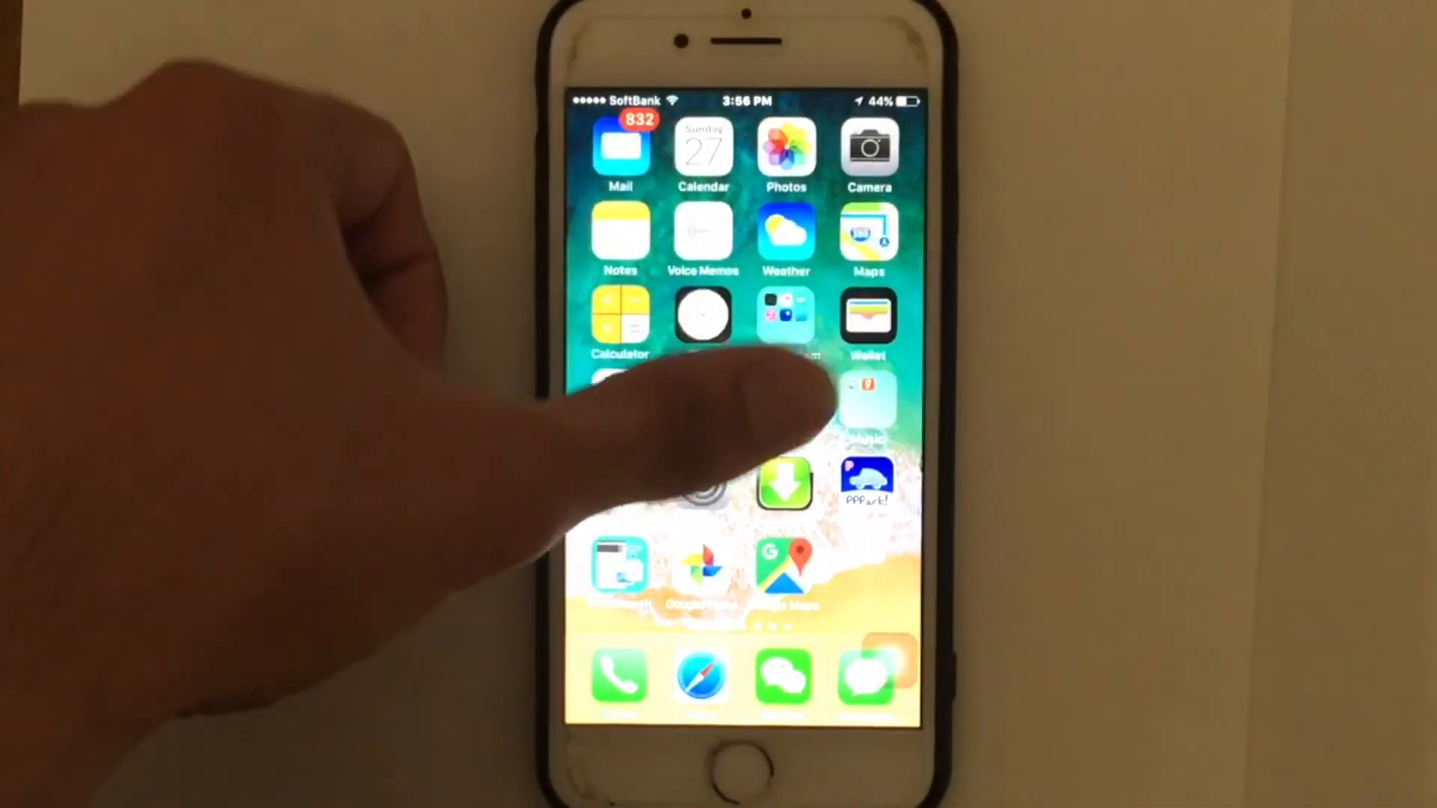
Launch Facebook from the Social folder on the second home page.
scroll(left, 3)
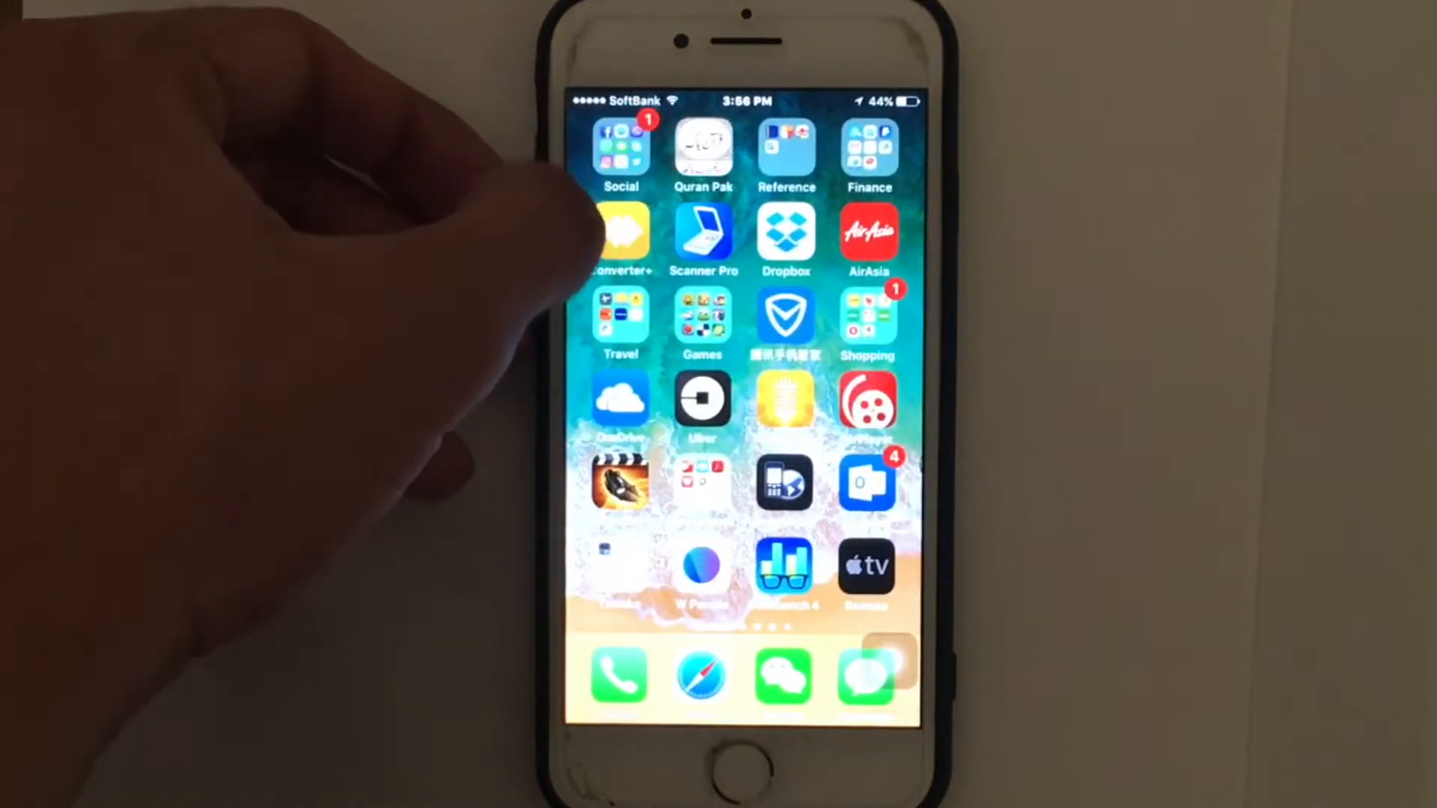
click(620, 147)
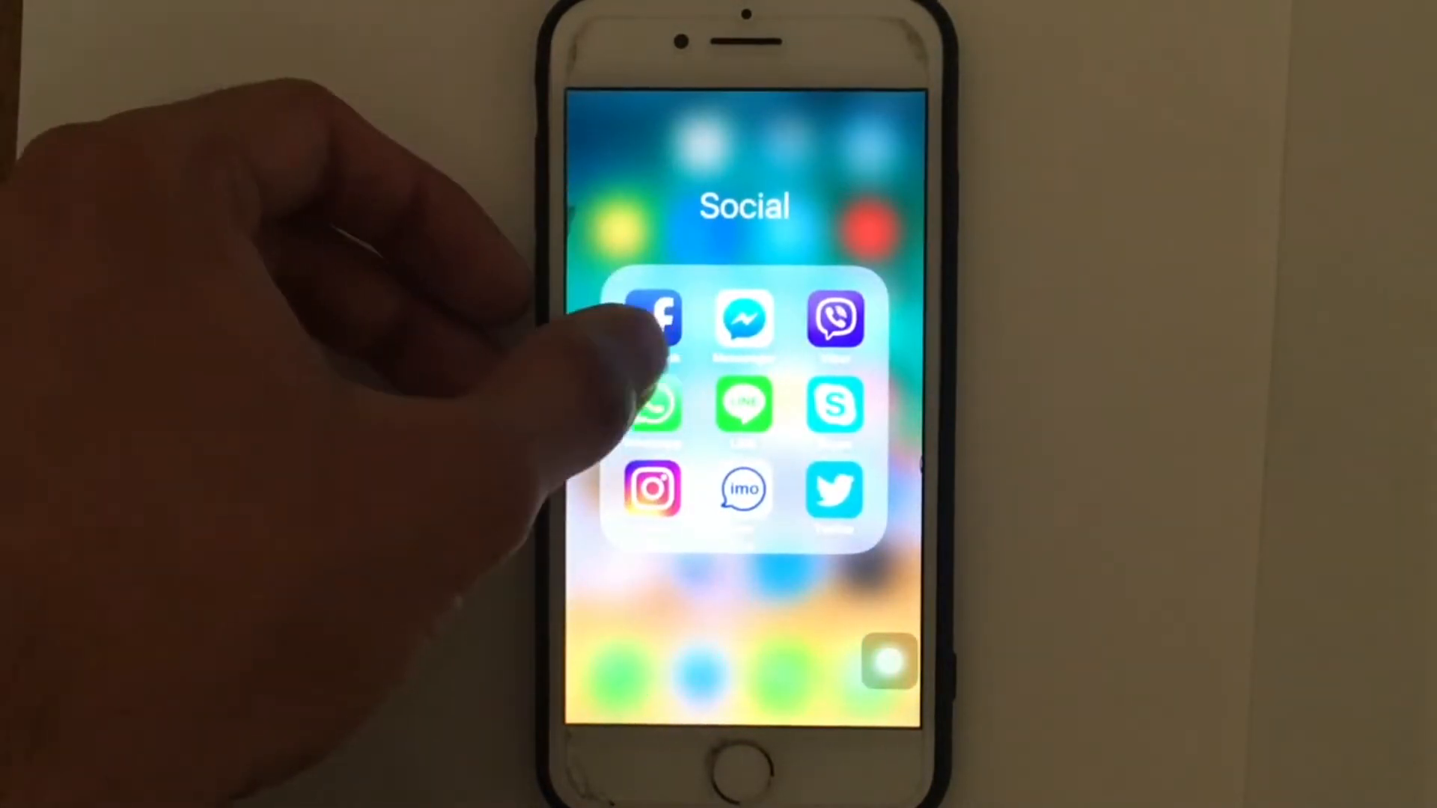
click(652, 317)
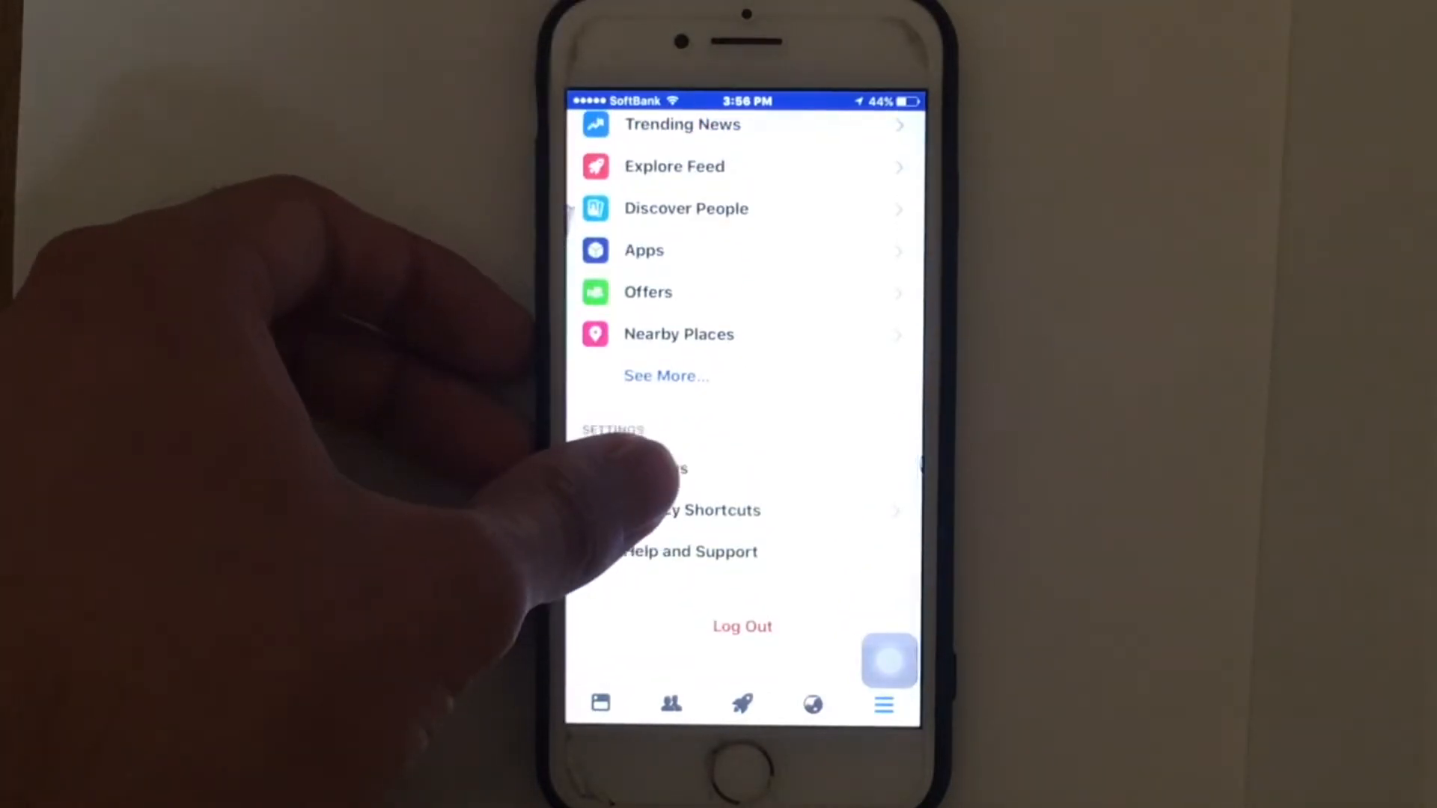
Clear the in-app browser's cookies and cache via Facebook's Browser settings.
click(651, 468)
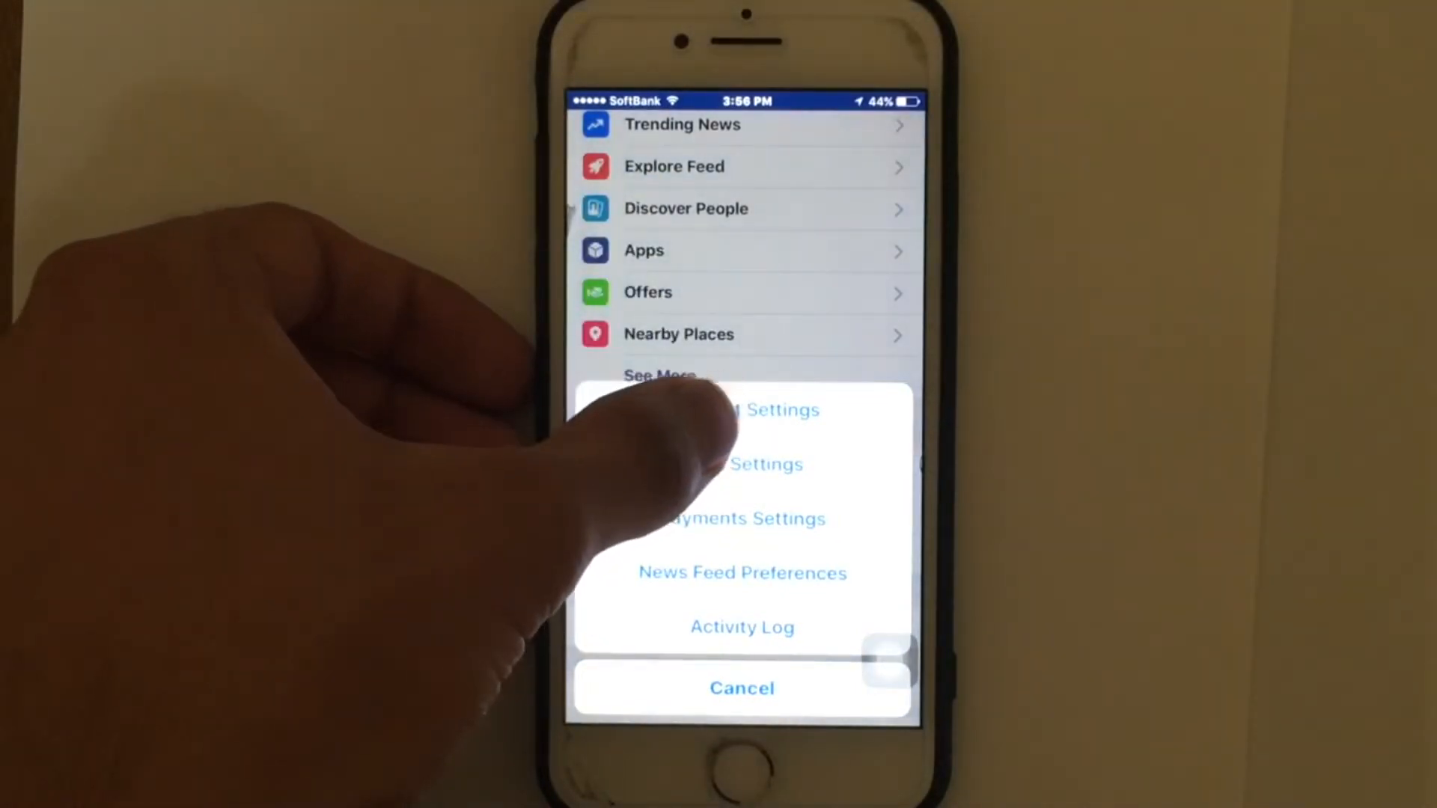
click(742, 410)
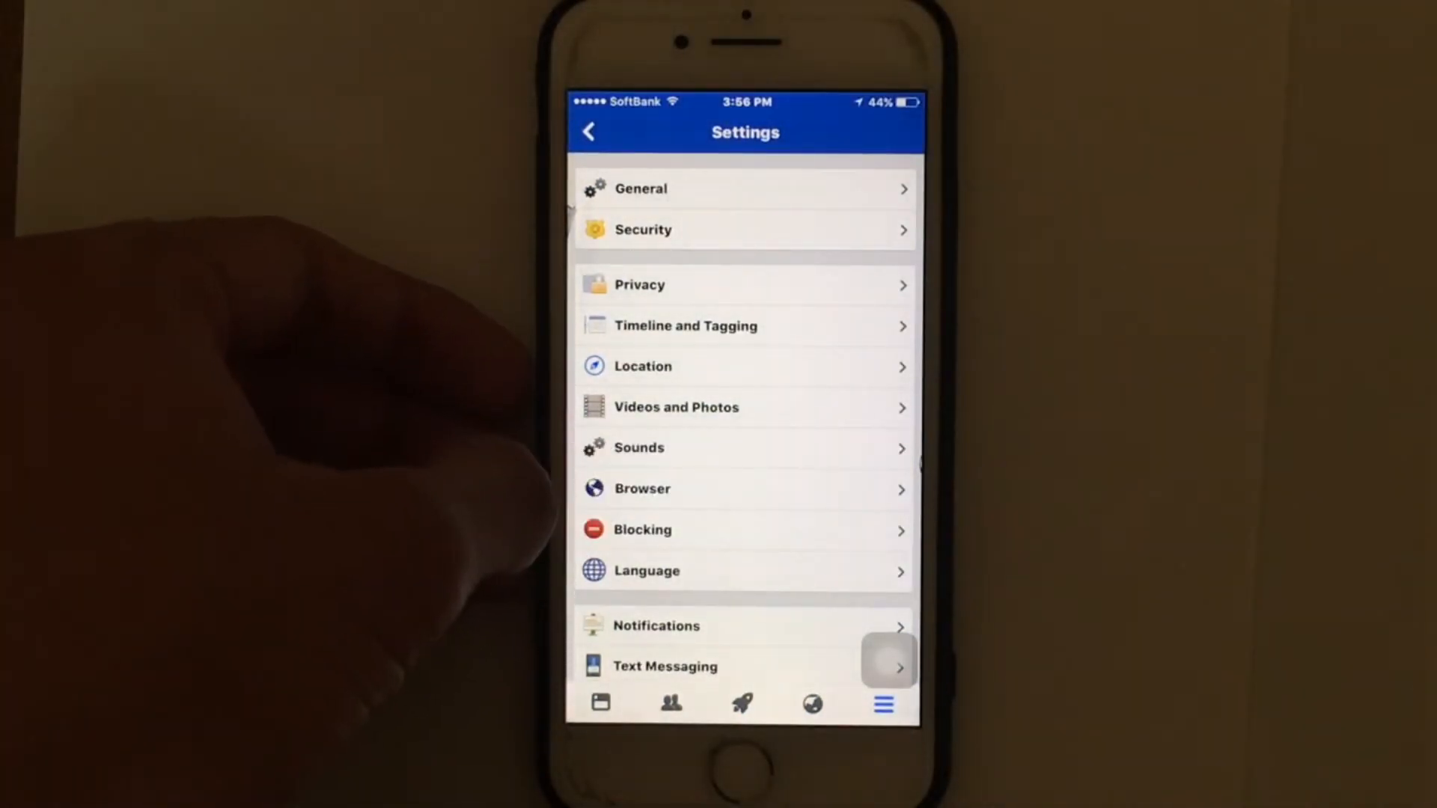
click(642, 488)
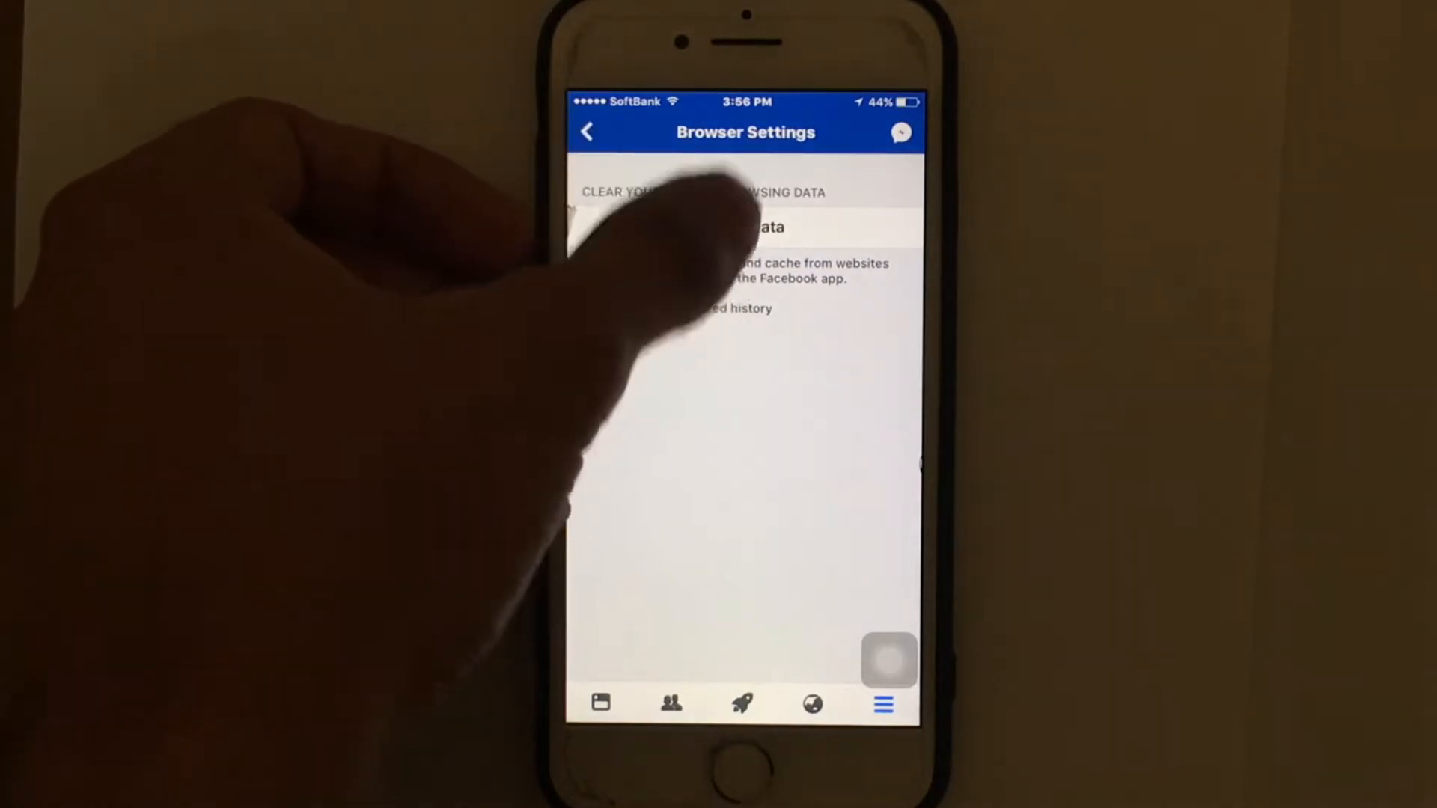
click(744, 227)
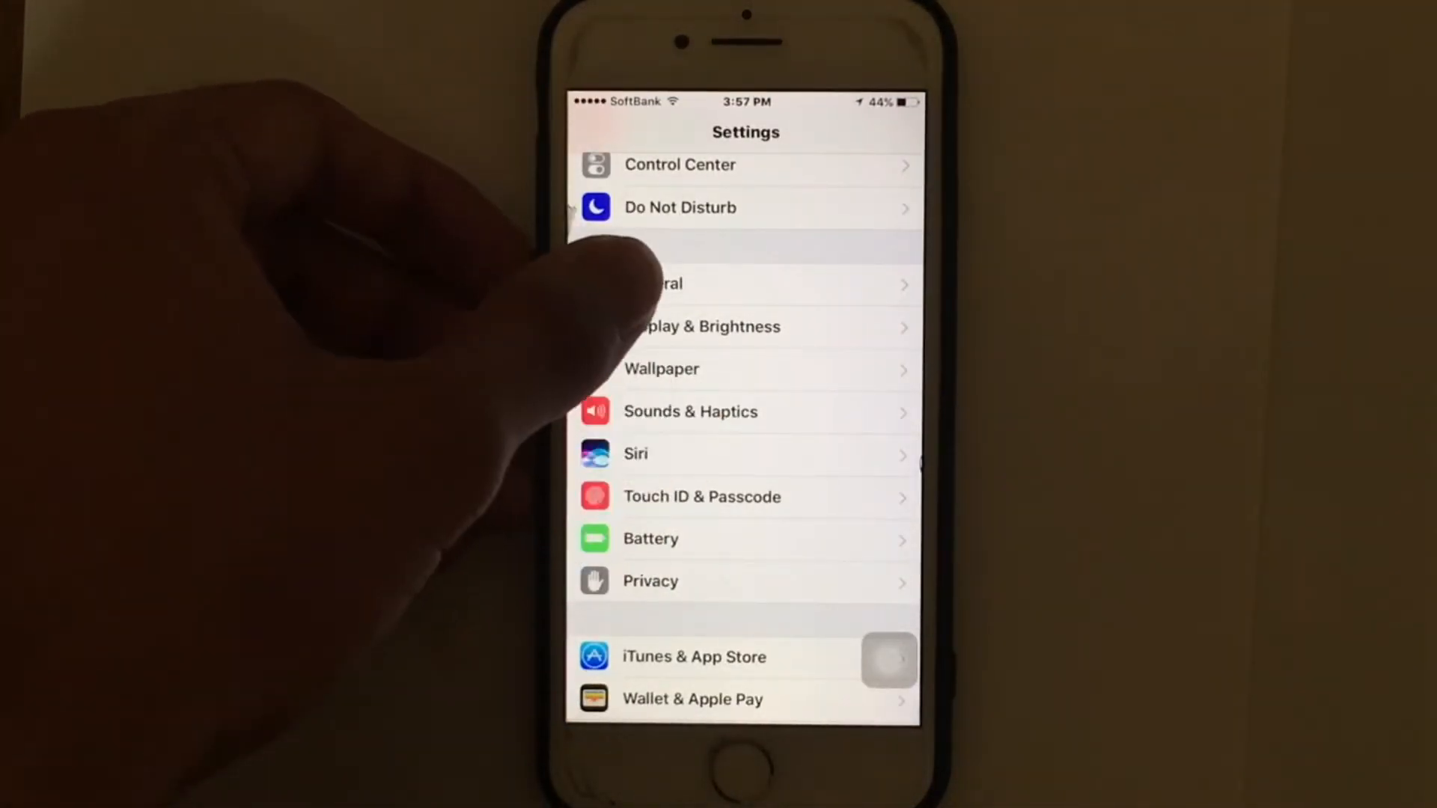
View the per-app storage breakdown under General > Storage & iCloud Usage.
click(656, 283)
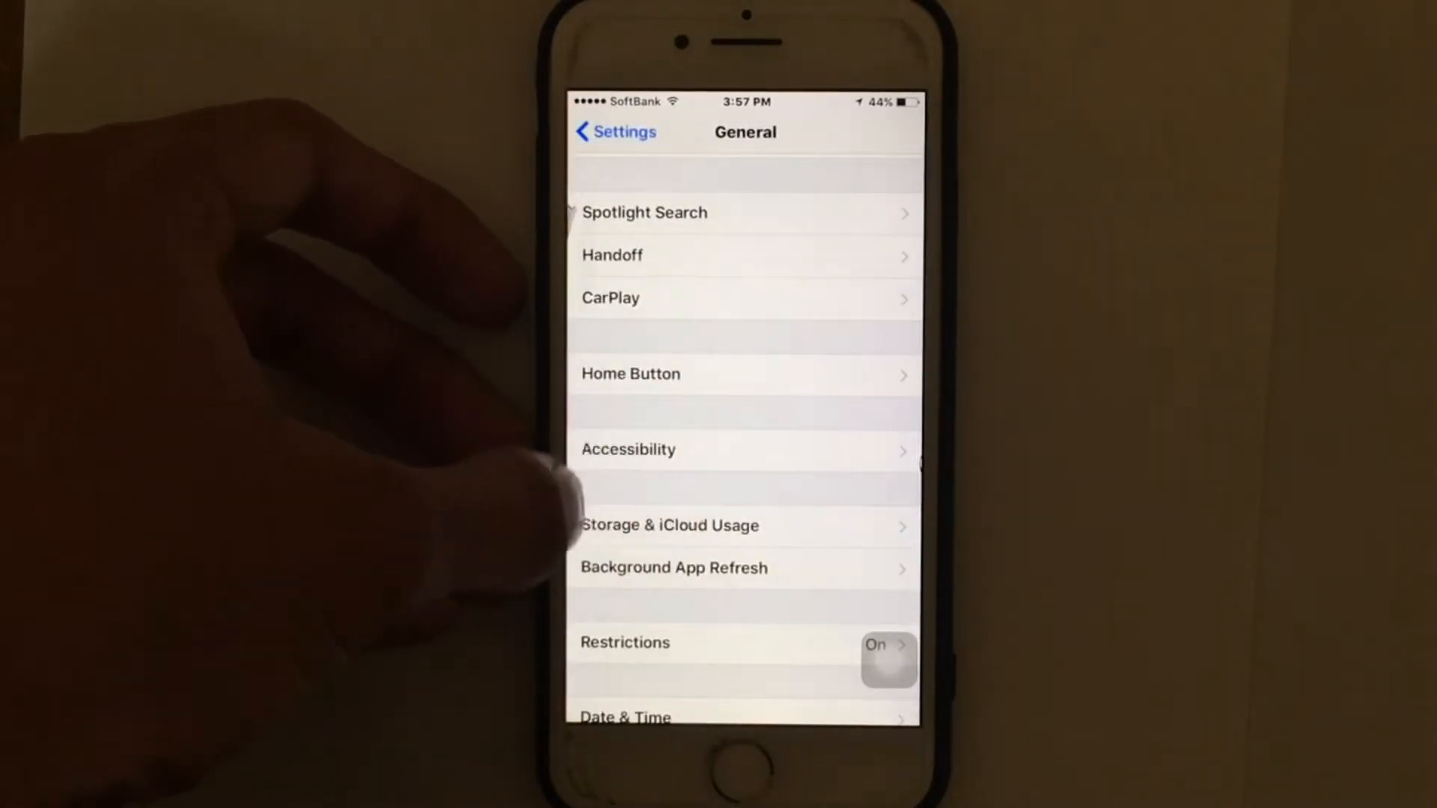
click(671, 526)
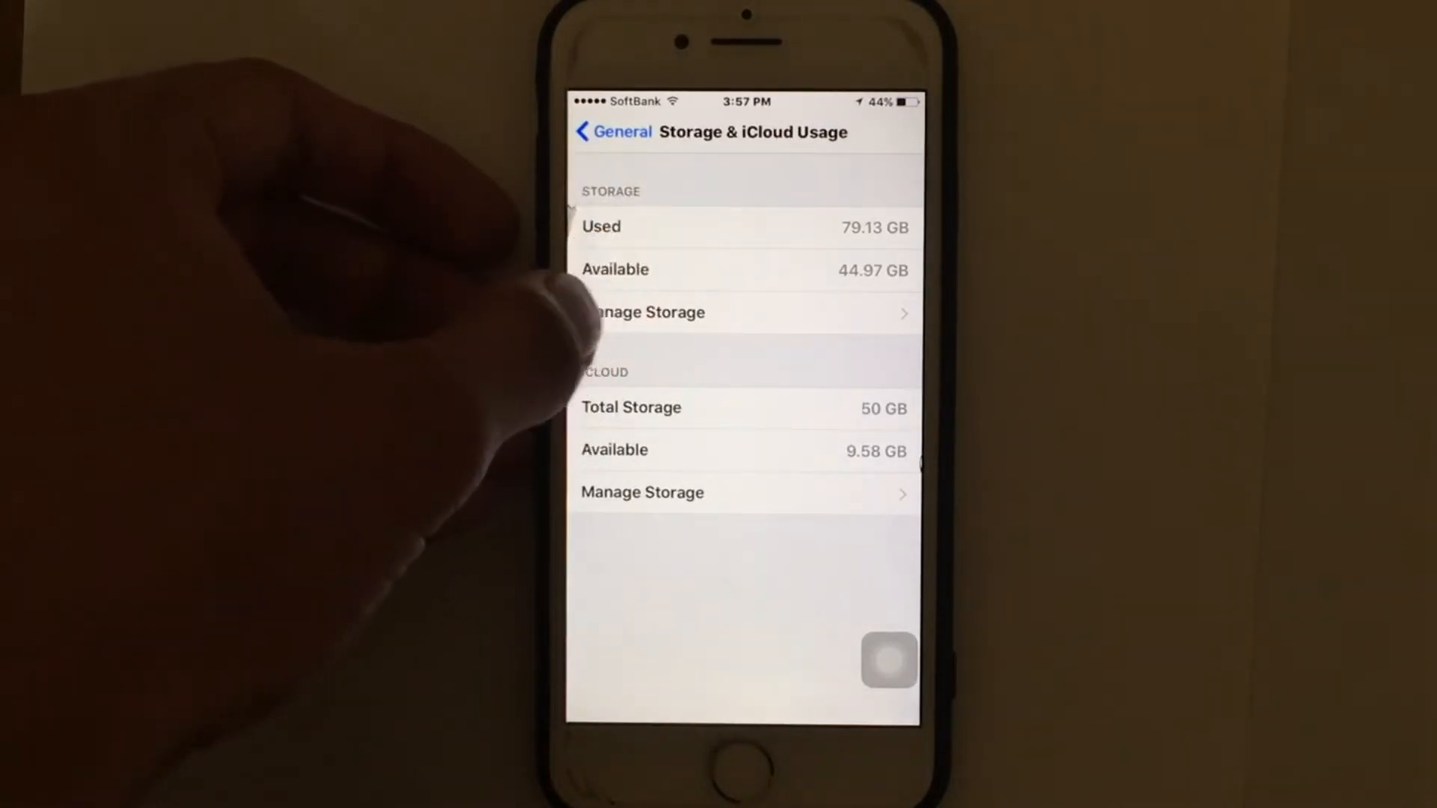
click(643, 313)
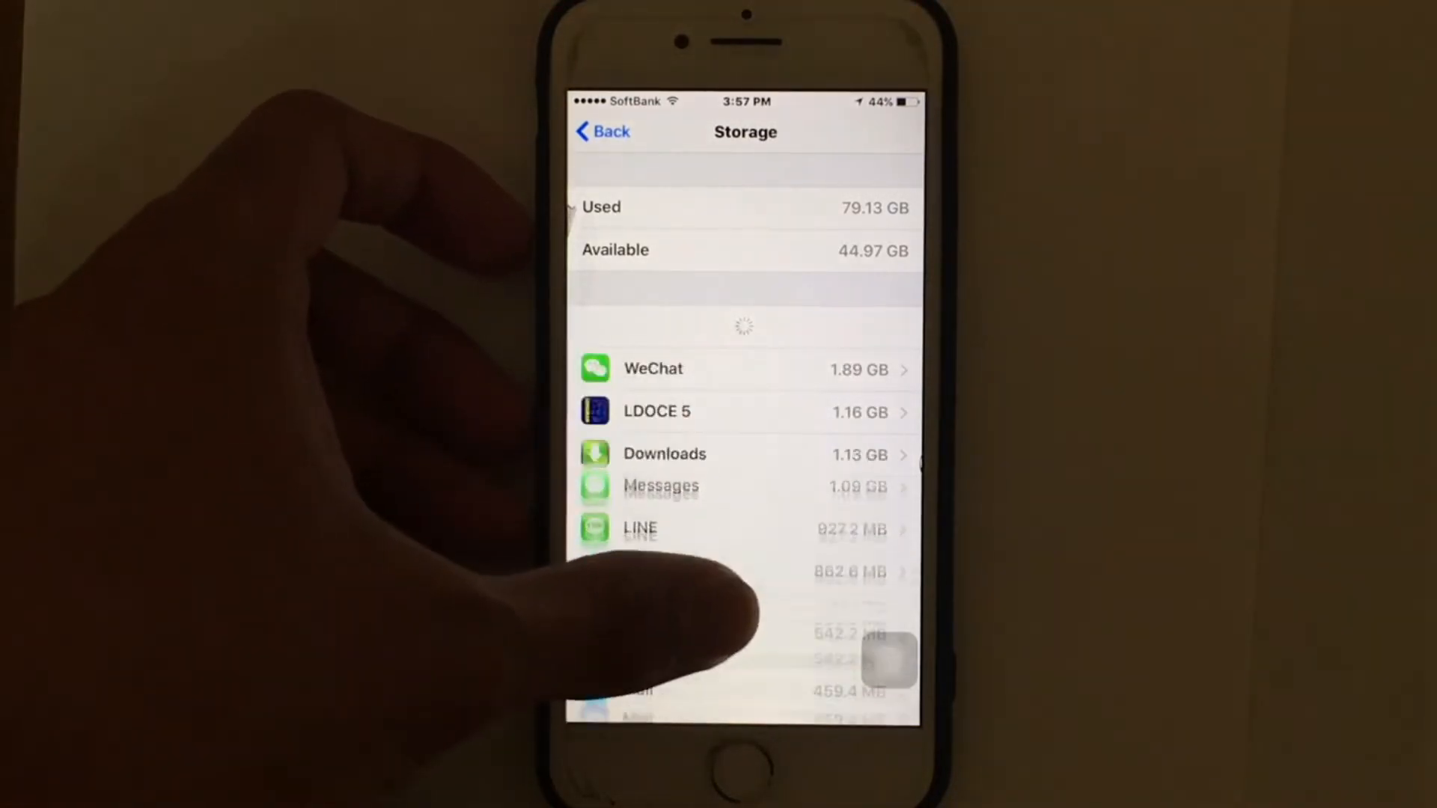
Scroll the Storage list down to reach Facebook (213.7 MB app, 249.1 MB data).
scroll(down, 3)
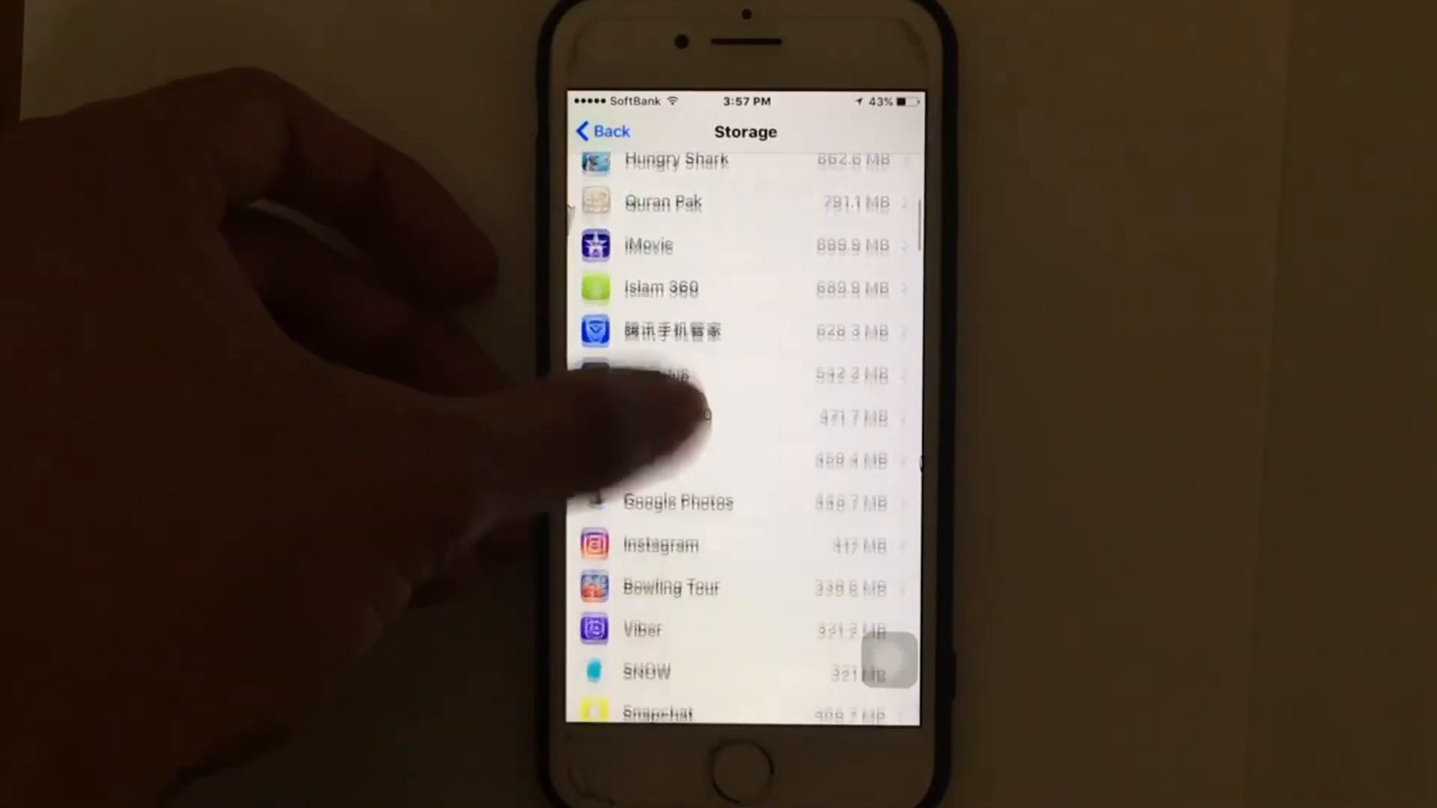
scroll(down, 3)
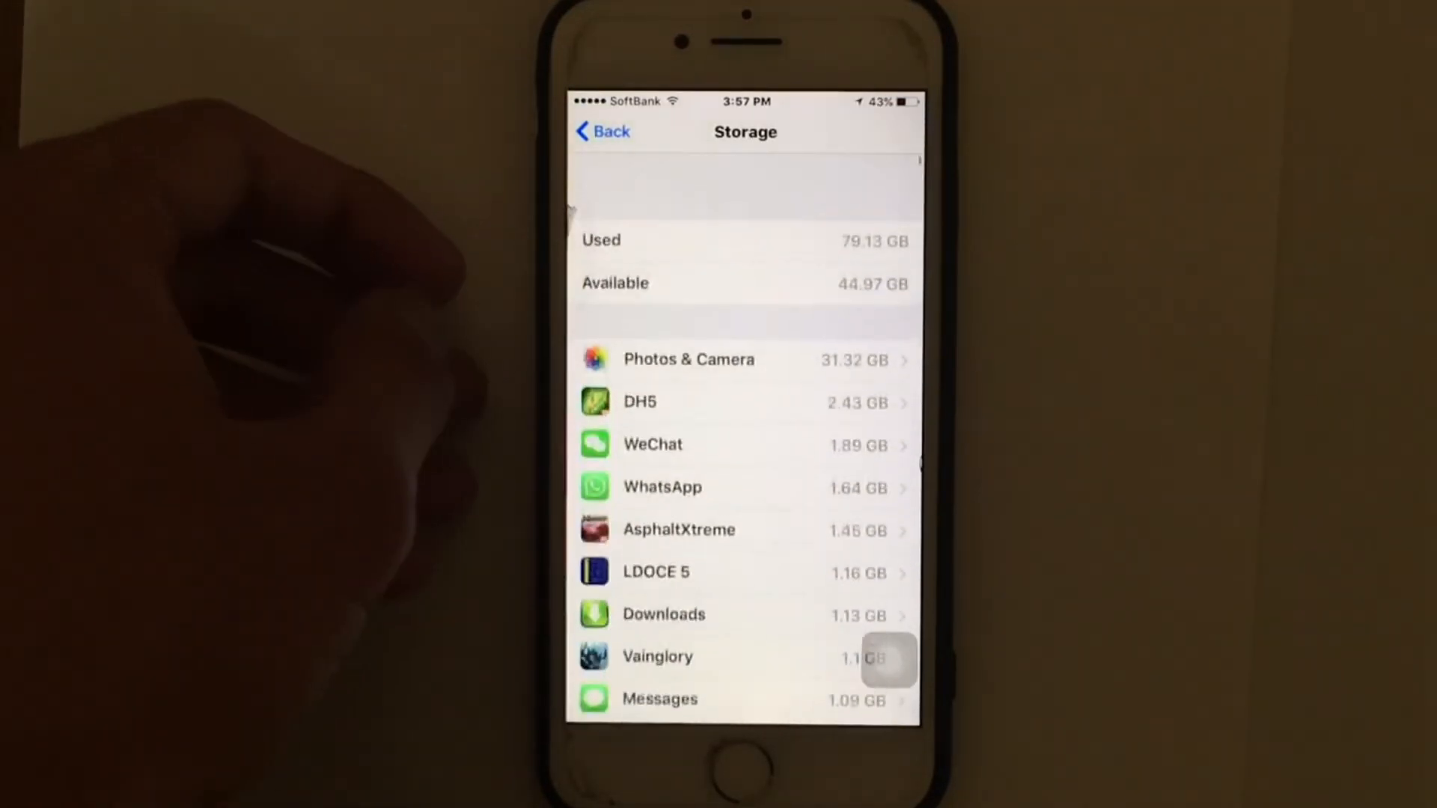
scroll(down, 3)
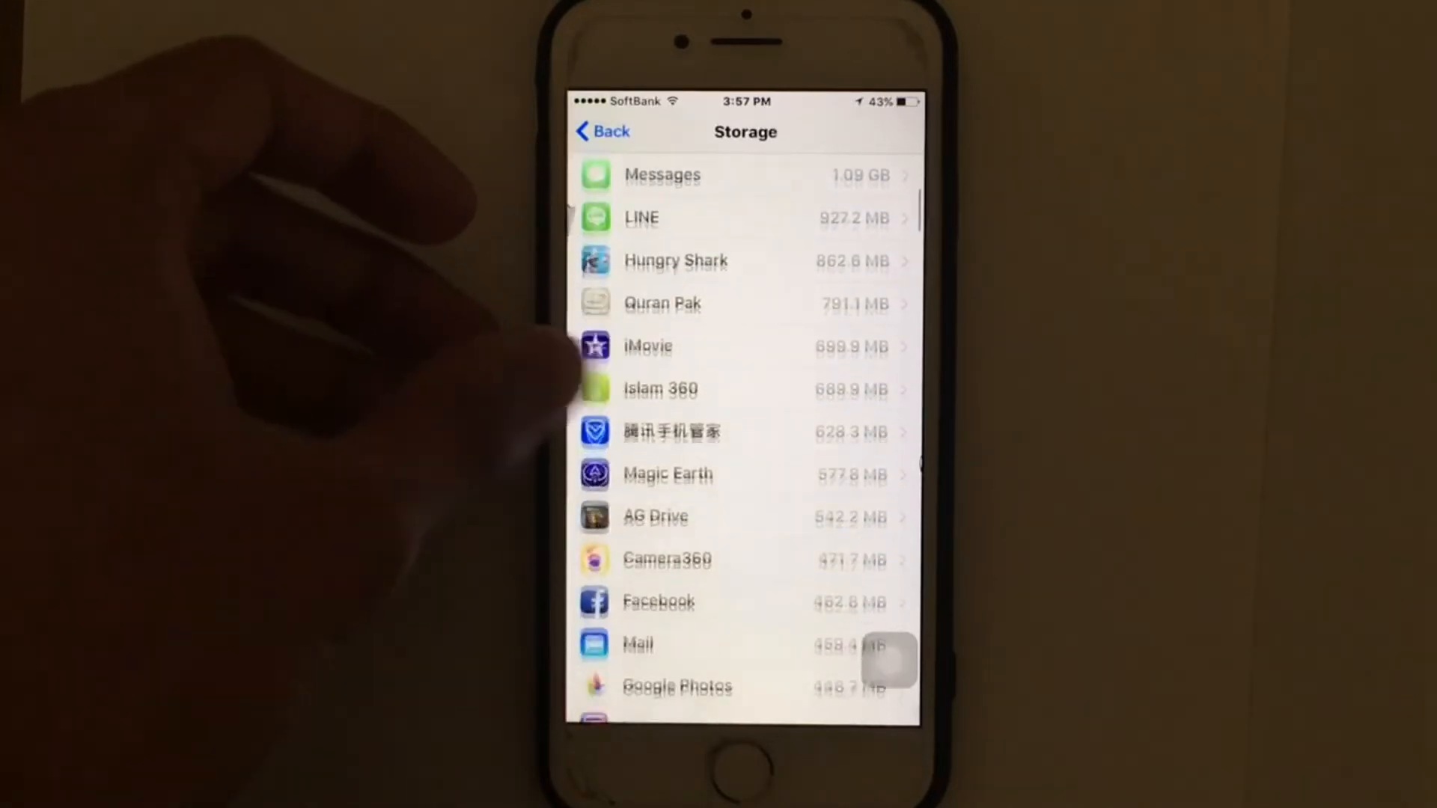
scroll(down, 3)
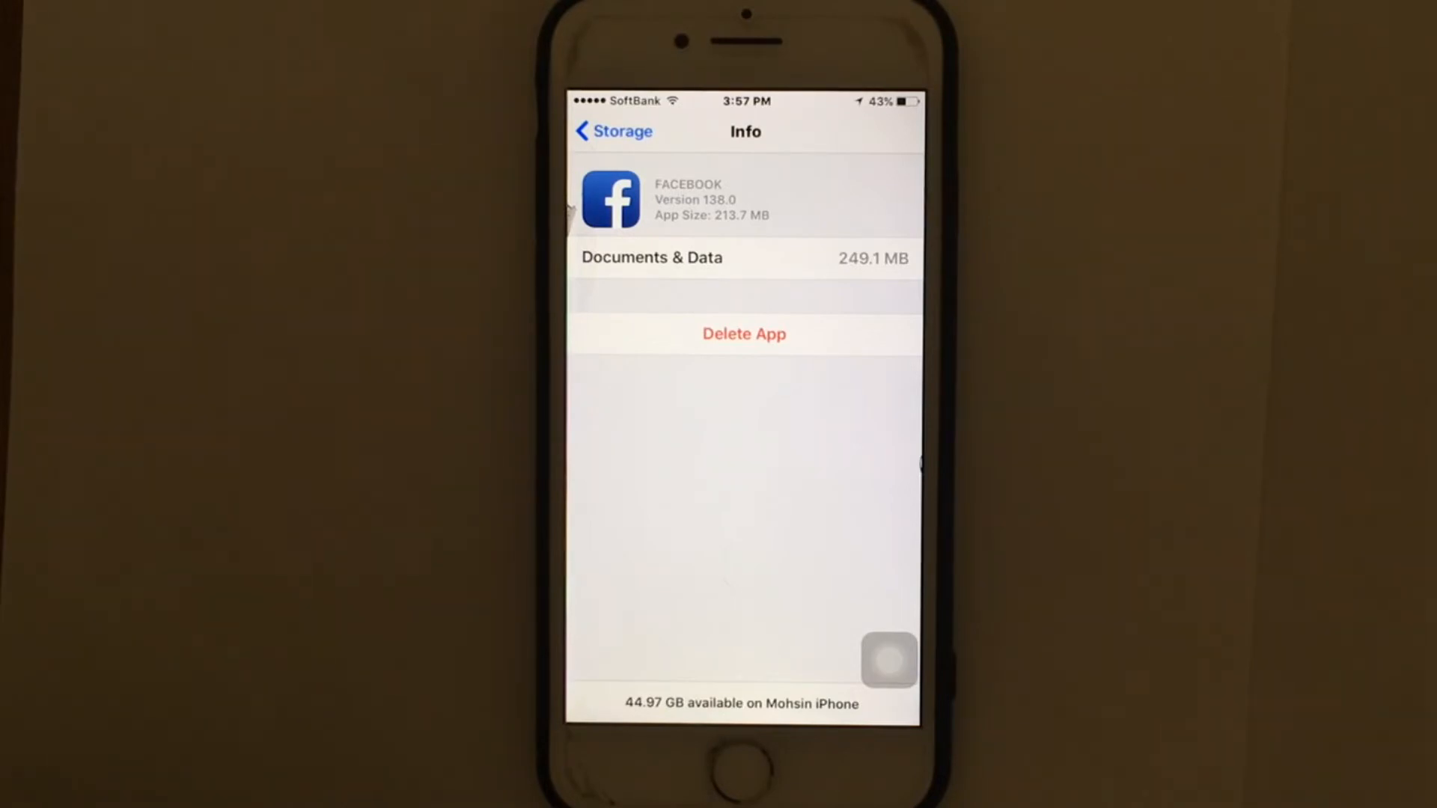
Delete the Facebook app with its documents and data from Facebook's storage Info page.
click(610, 132)
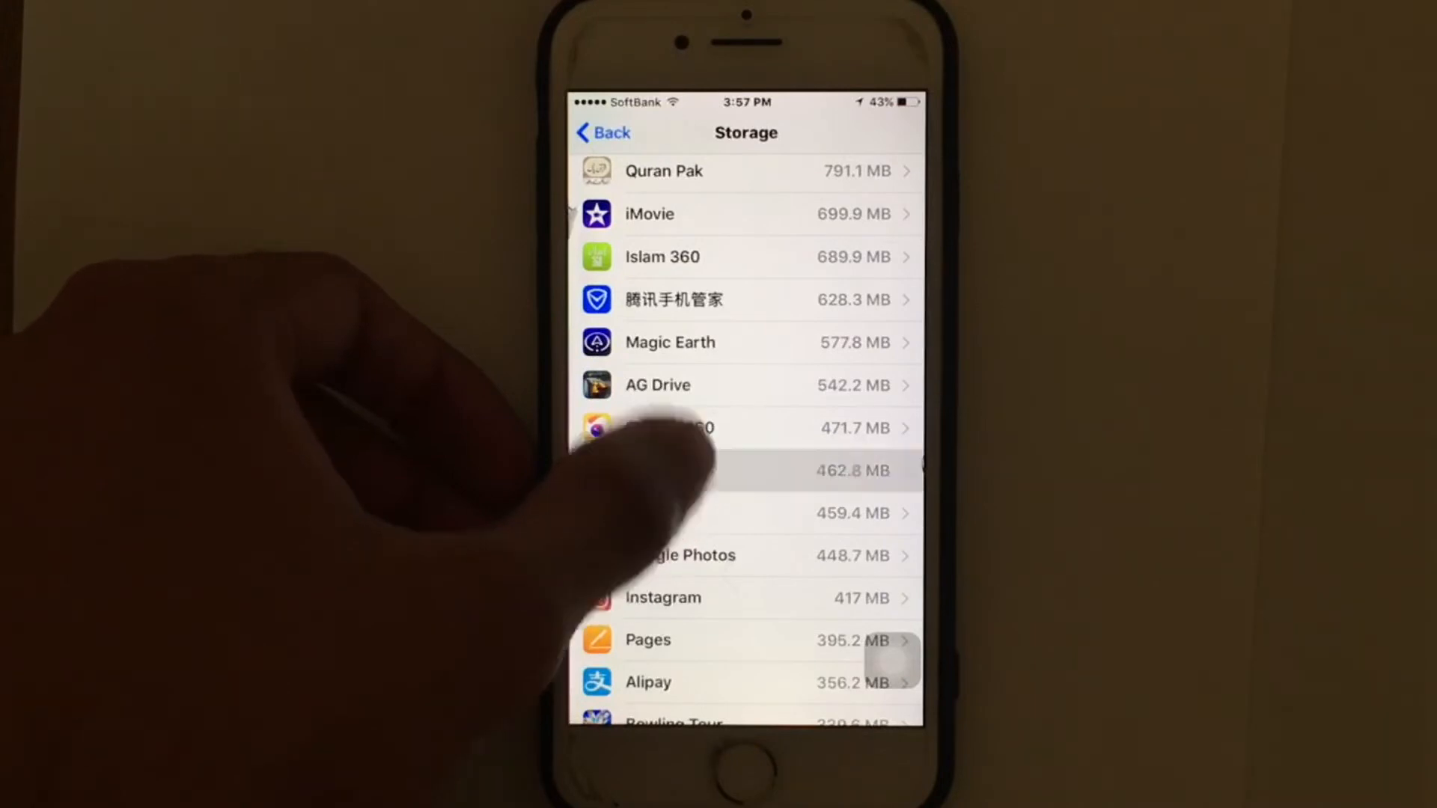
click(733, 470)
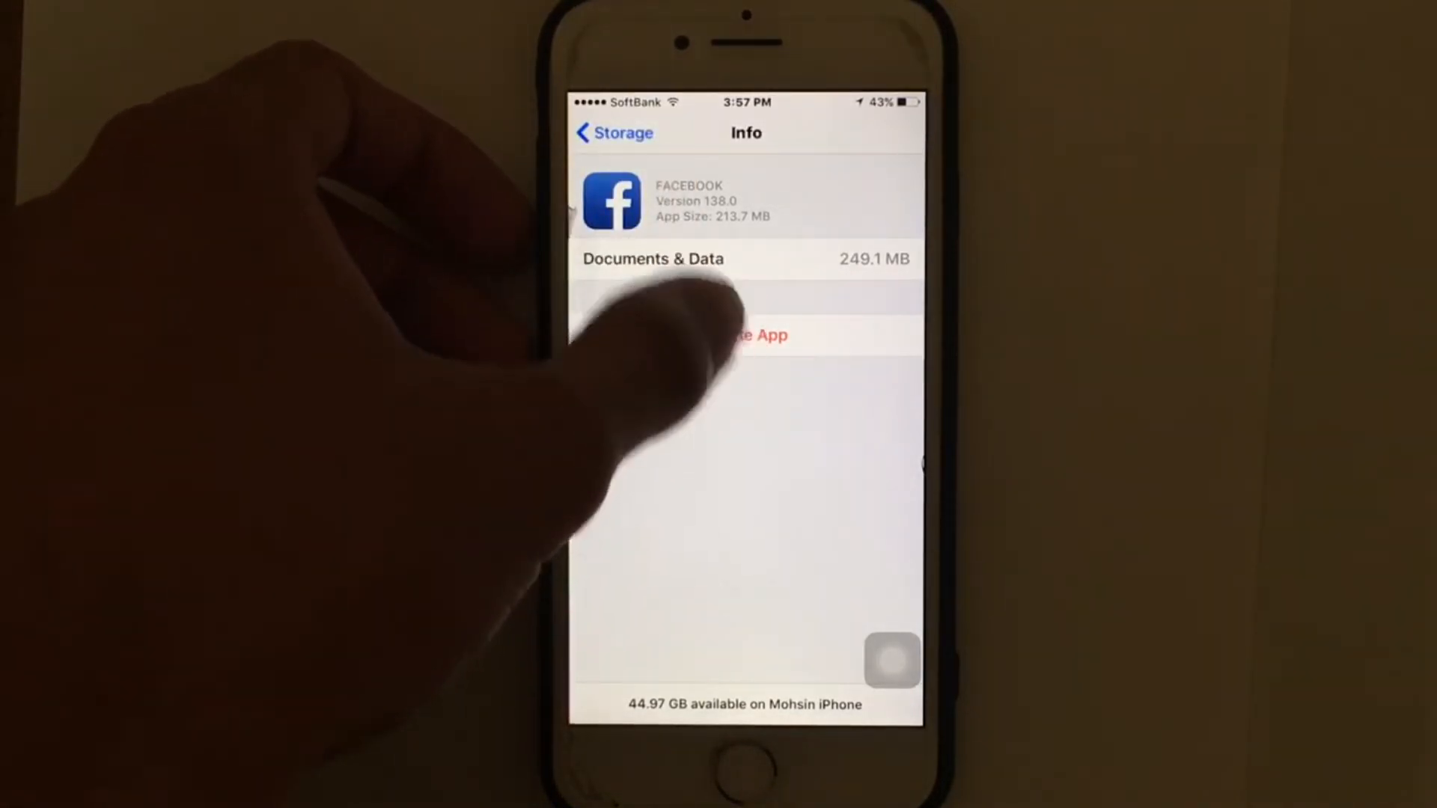
click(746, 334)
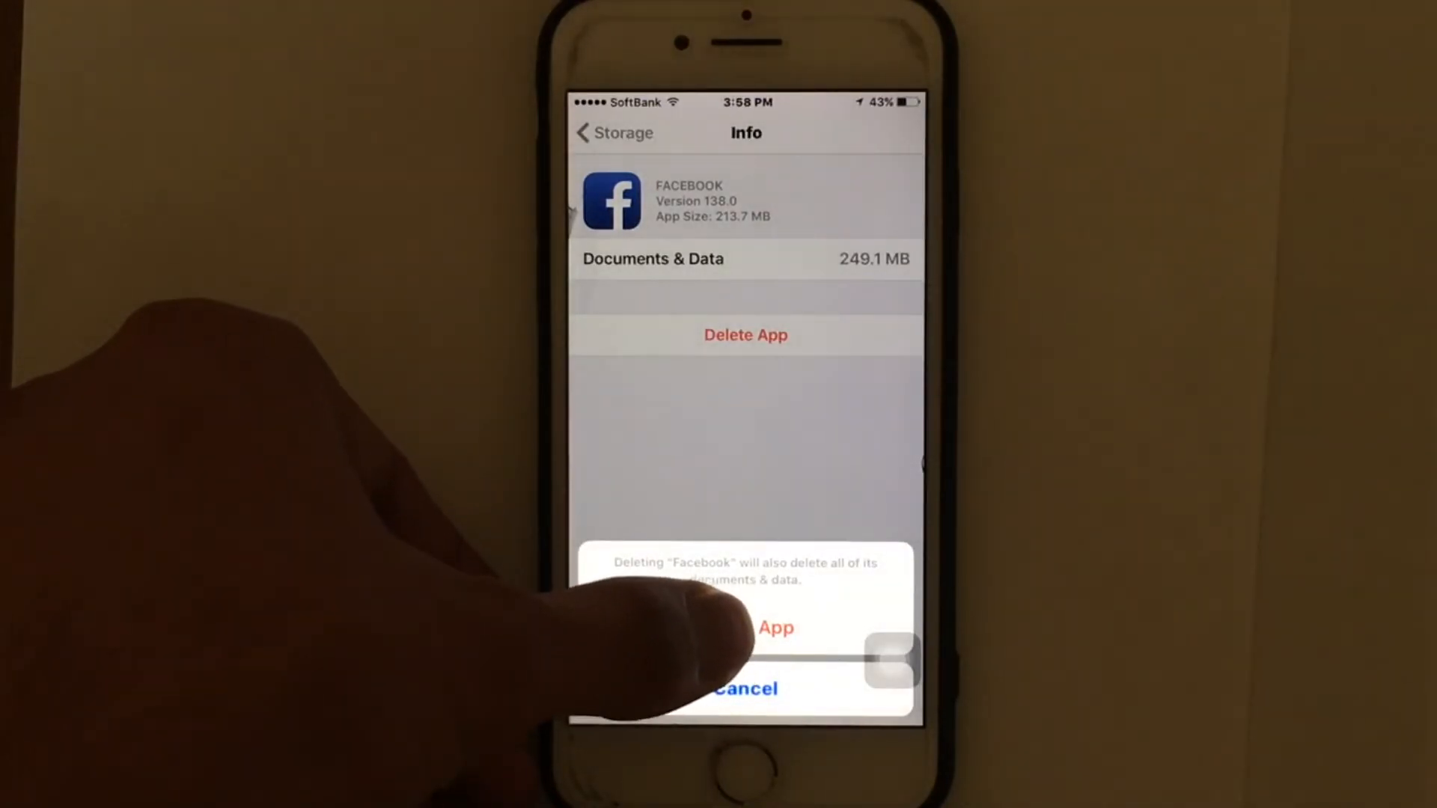
click(776, 627)
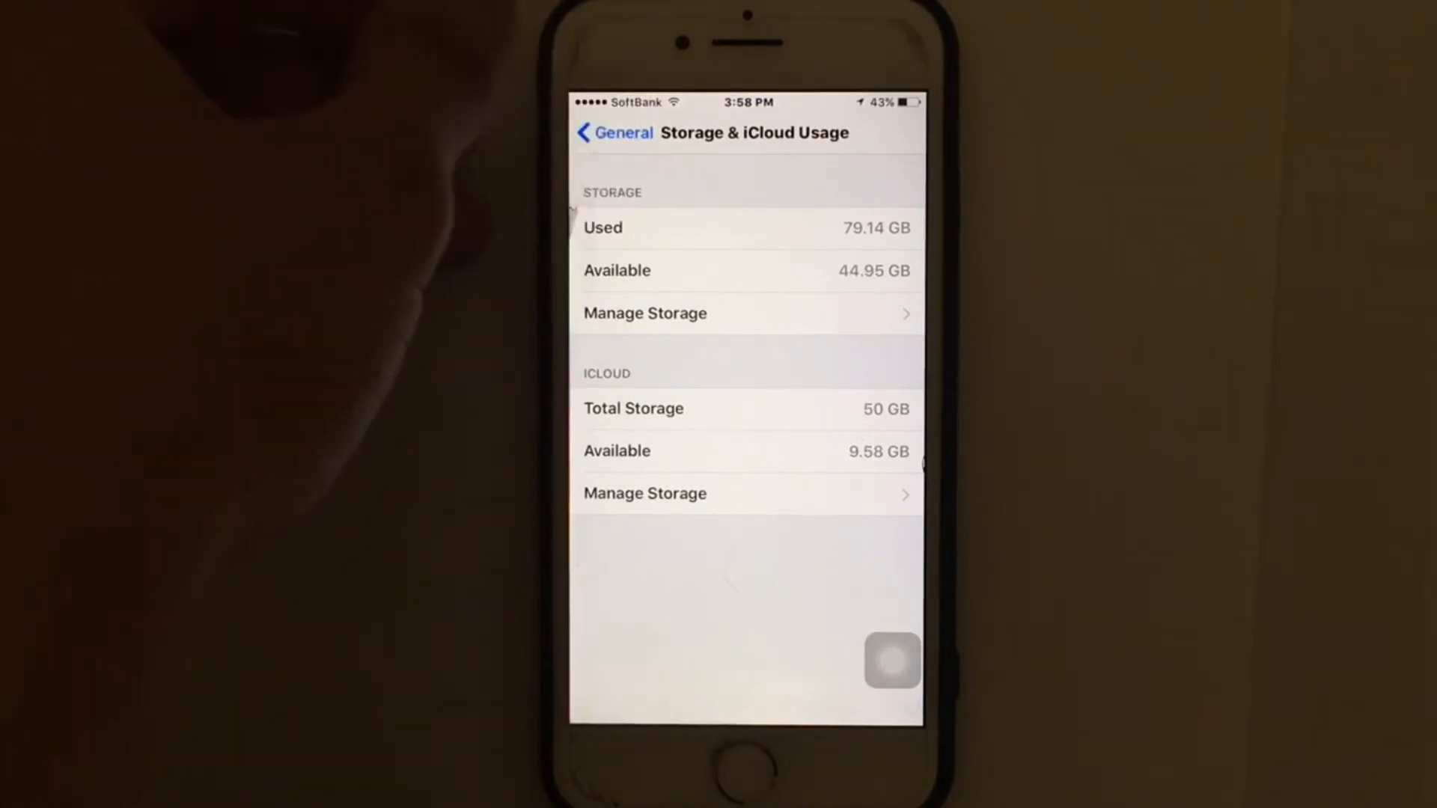
Clear Safari's history and website data from the Safari settings page.
click(612, 133)
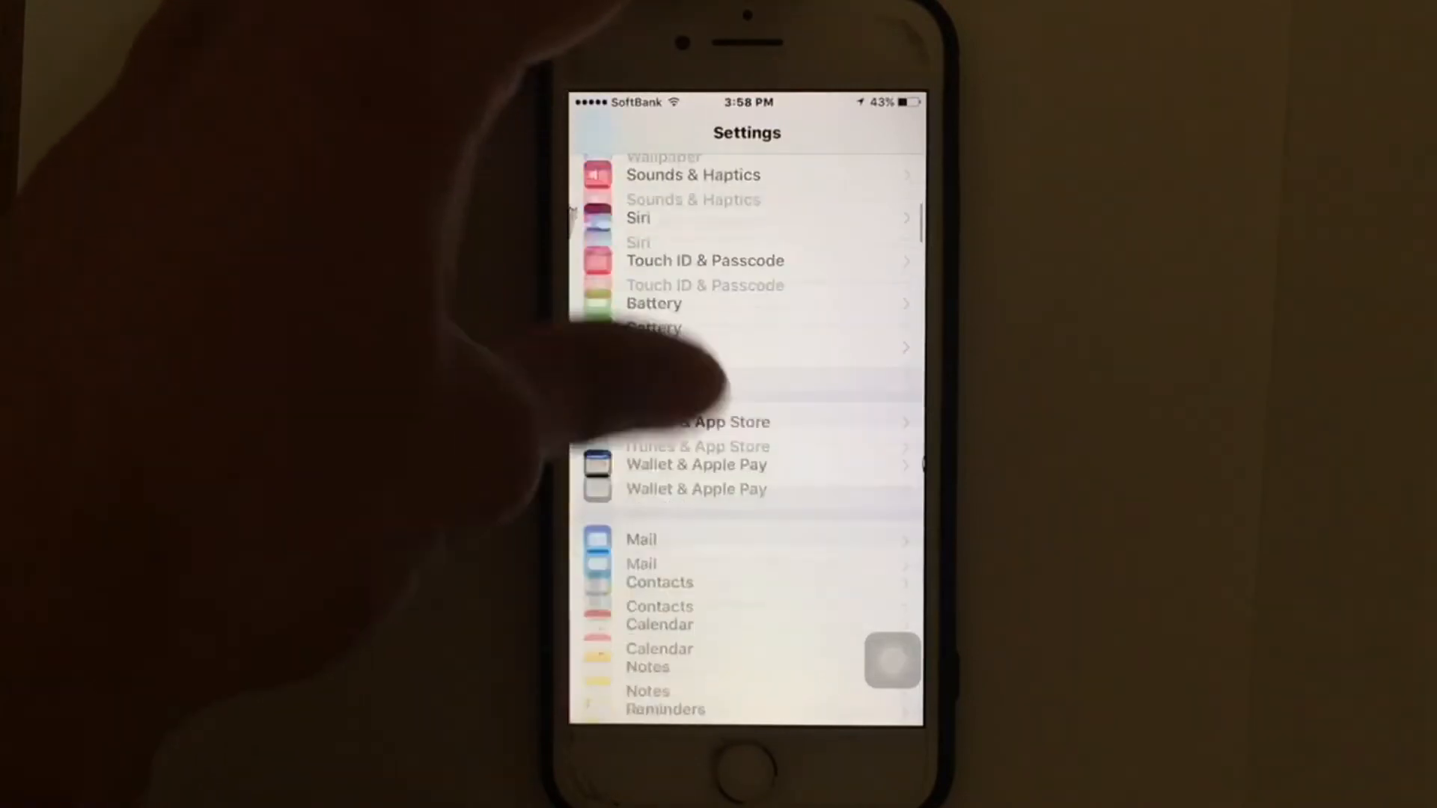
scroll(down, 3)
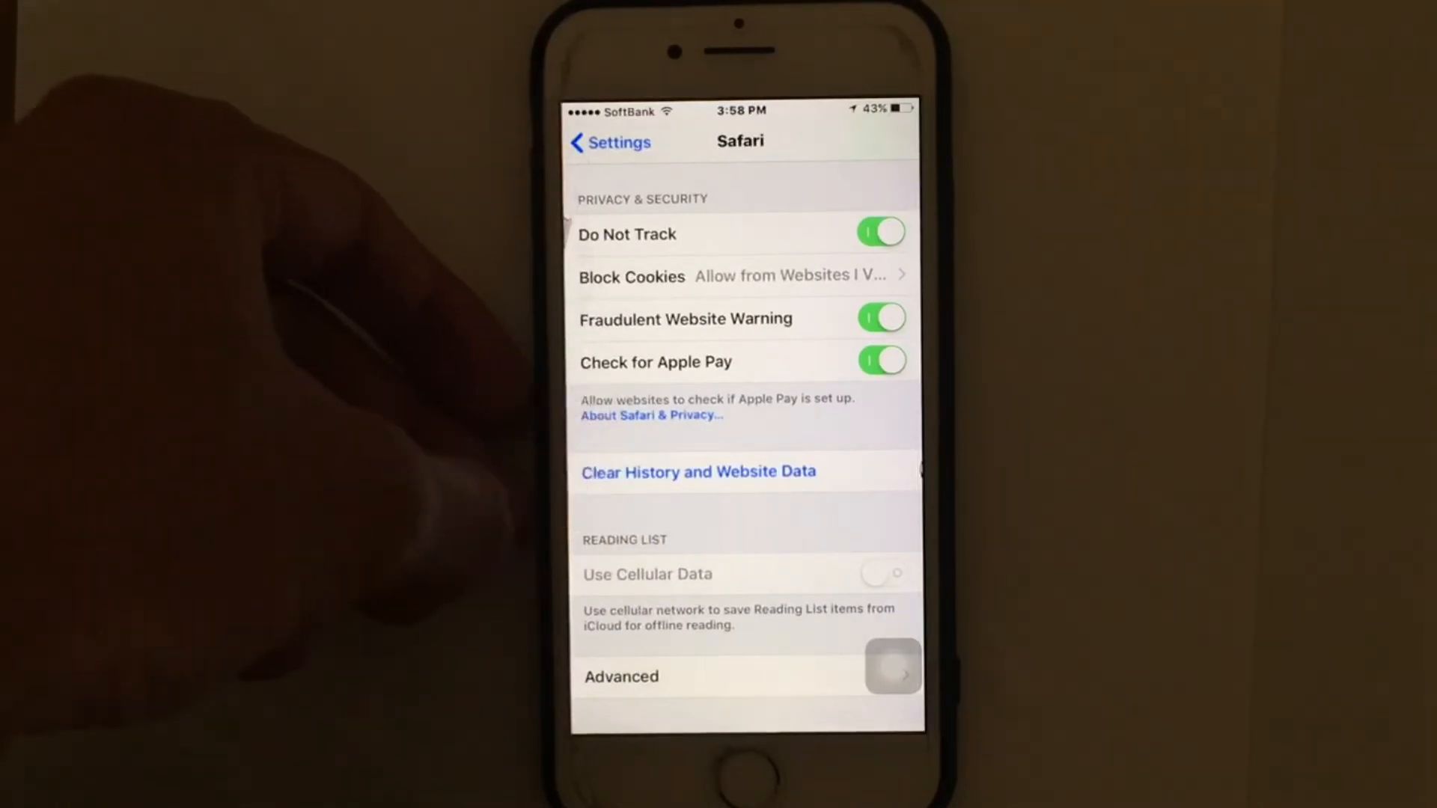
click(699, 472)
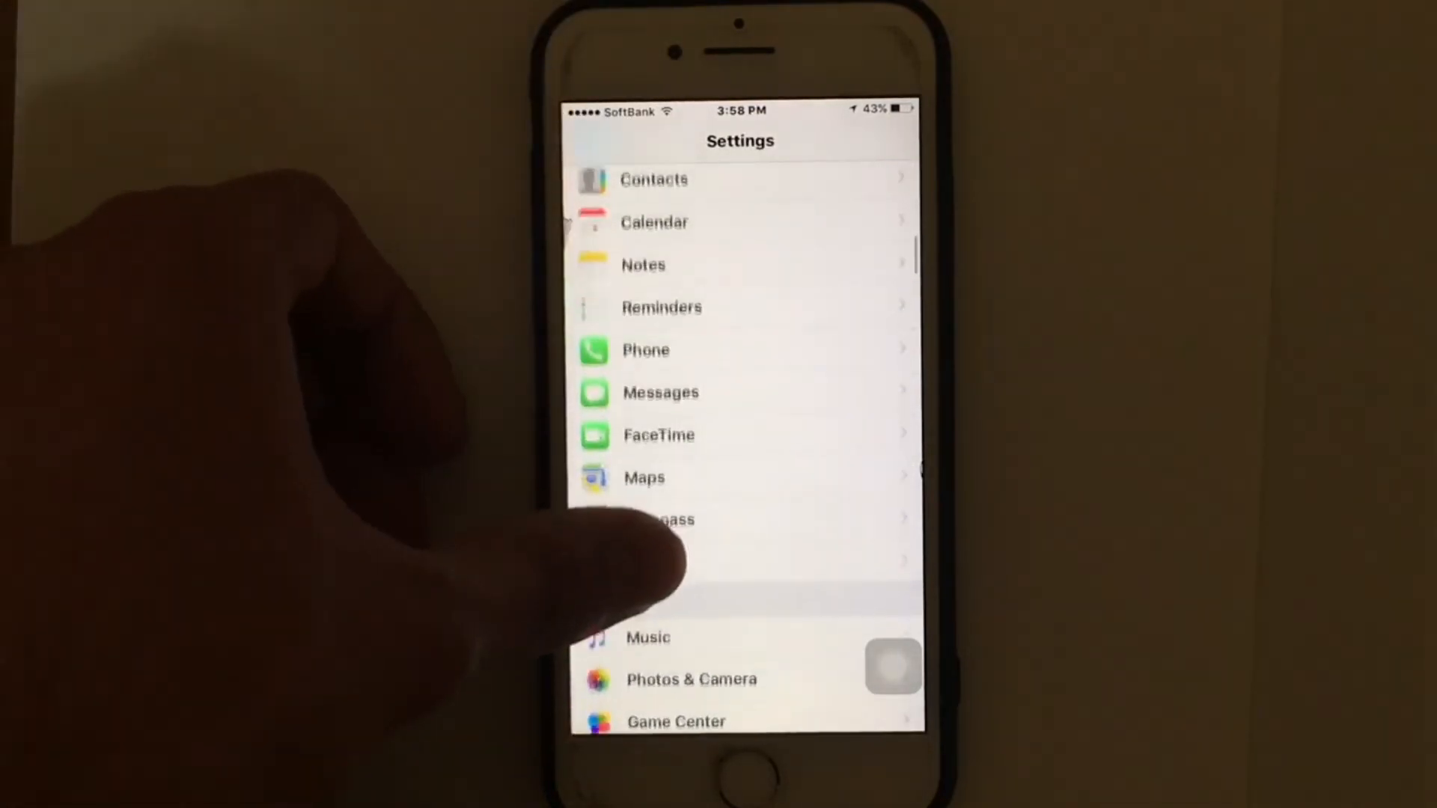
Start Erase All Content and Settings from General > Reset, reaching the passcode prompt.
scroll(down, 3)
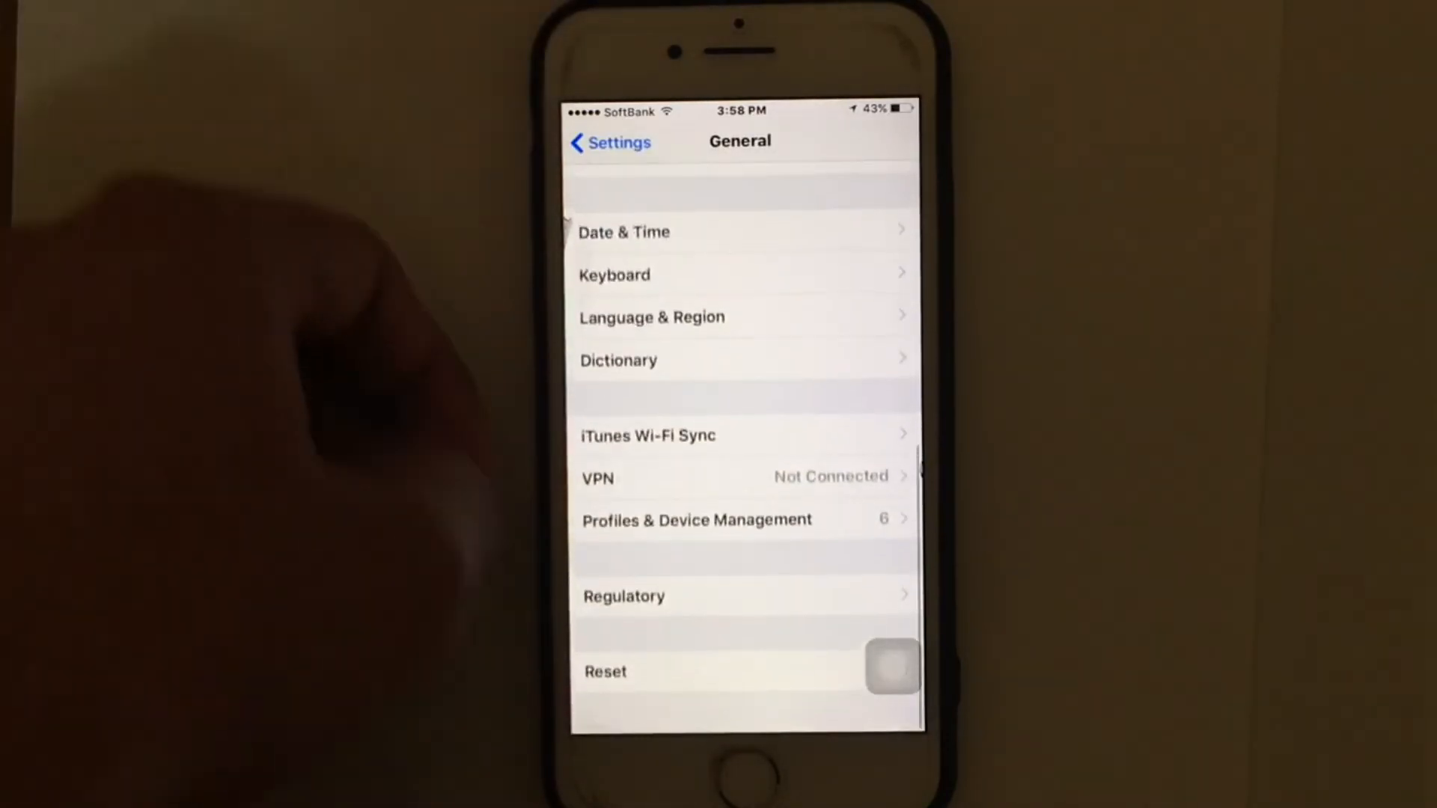
click(604, 670)
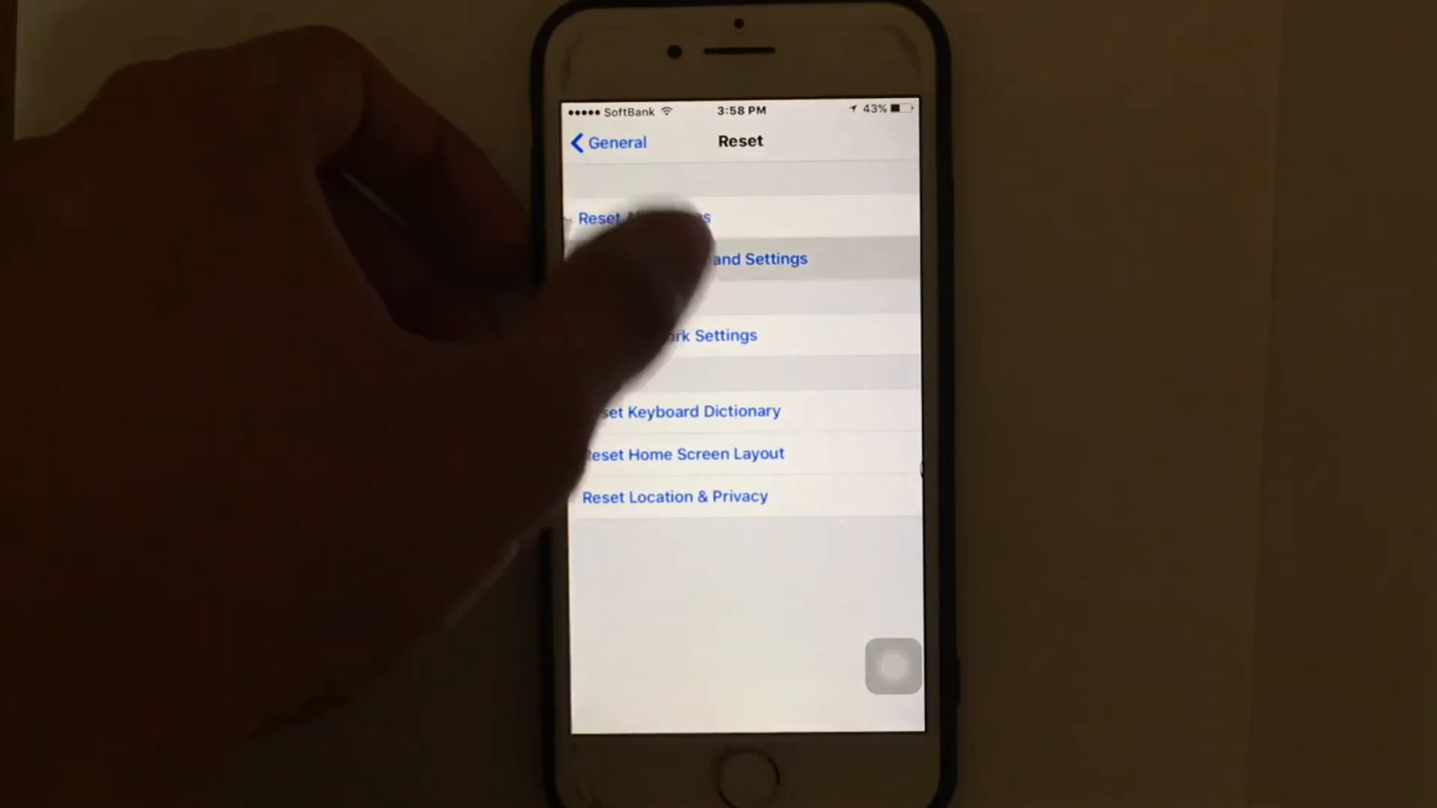
click(696, 259)
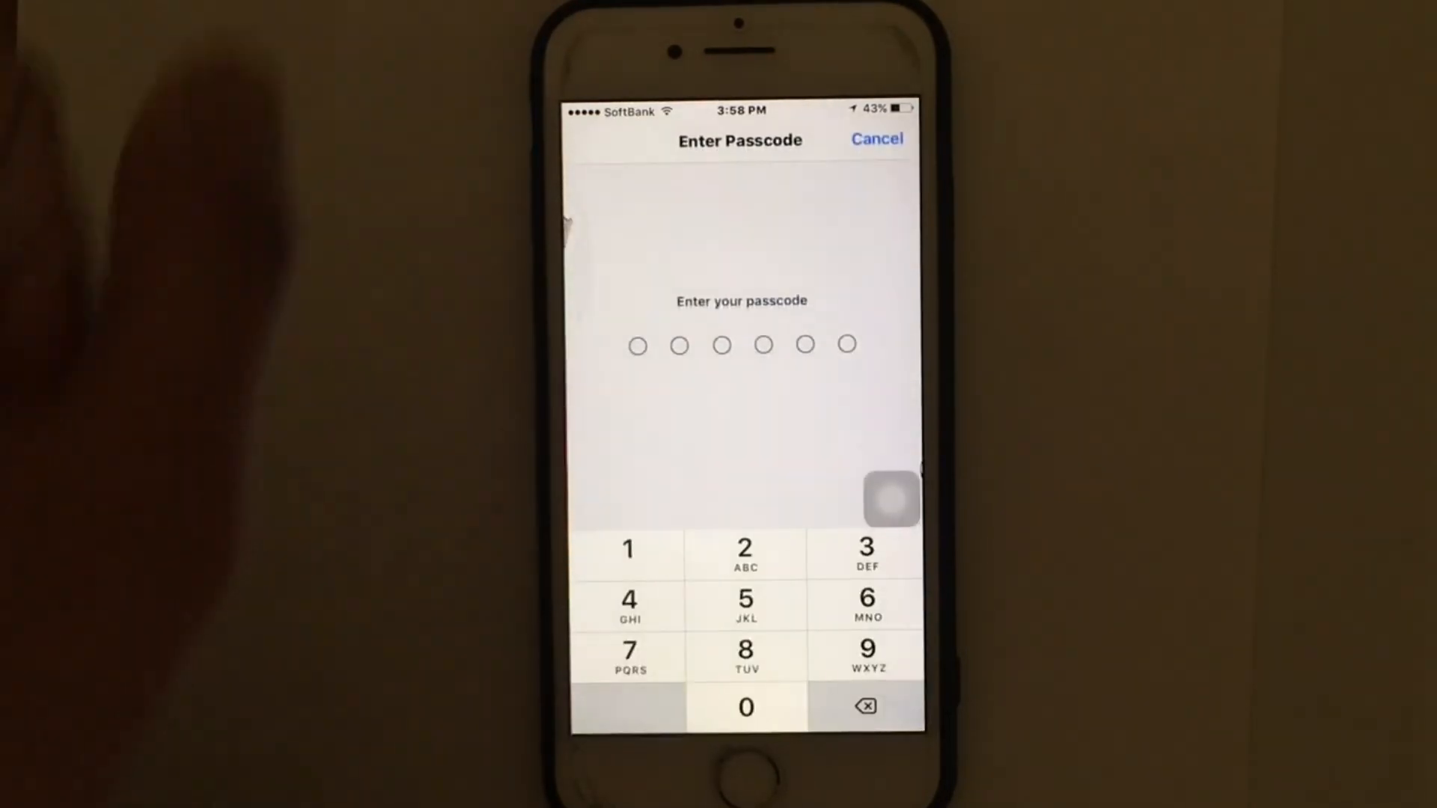